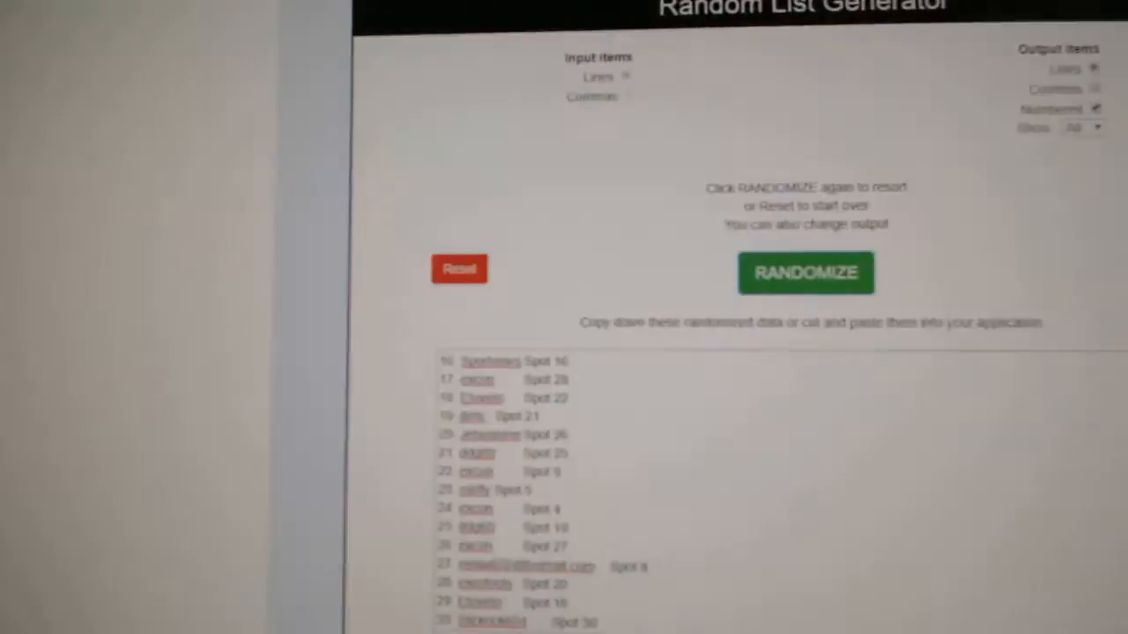
Step: Reshuffle the 30 numbered names and spots twice and scroll down to the new order
{"action": "left_click", "coordinate": [804, 272]}
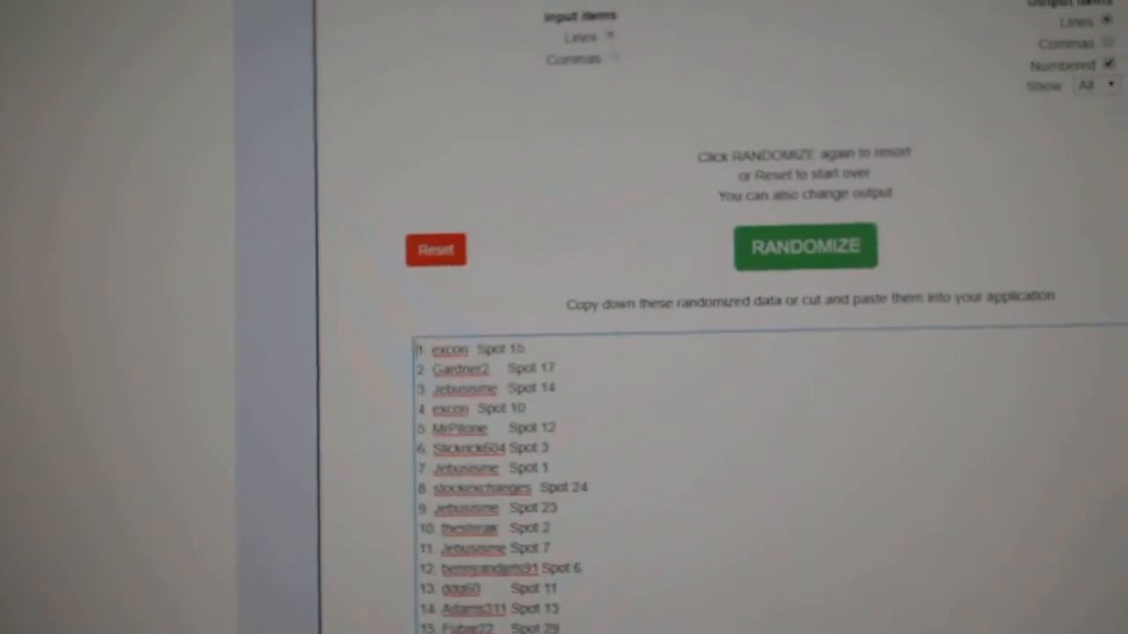
{"action": "left_click", "coordinate": [769, 289]}
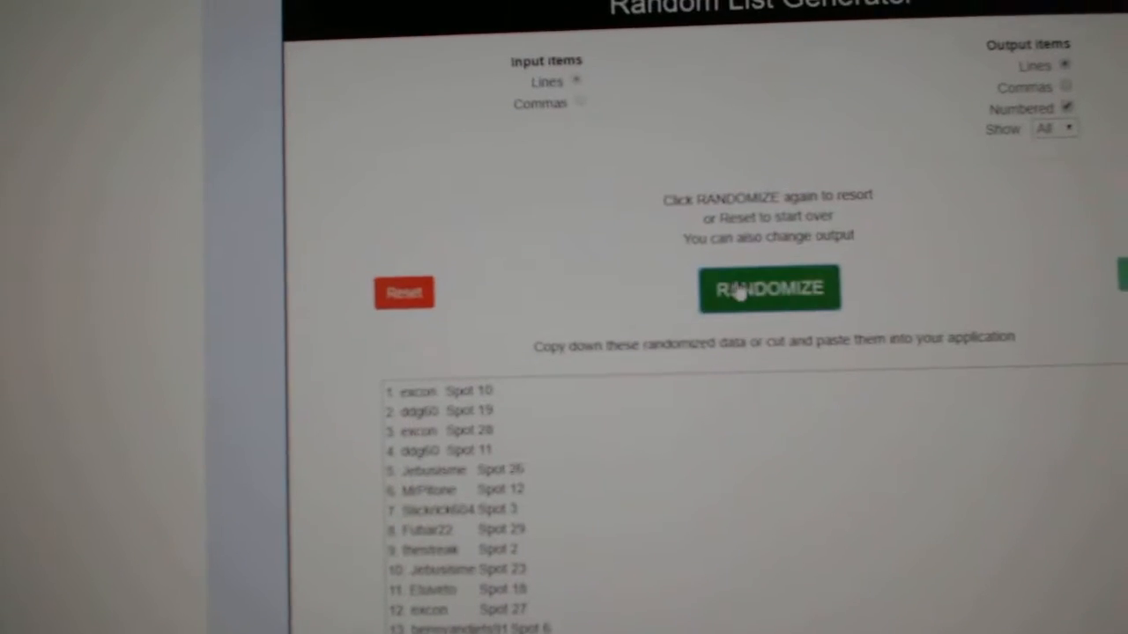
{"action": "scroll", "scroll_direction": "down", "scroll_amount": 3}
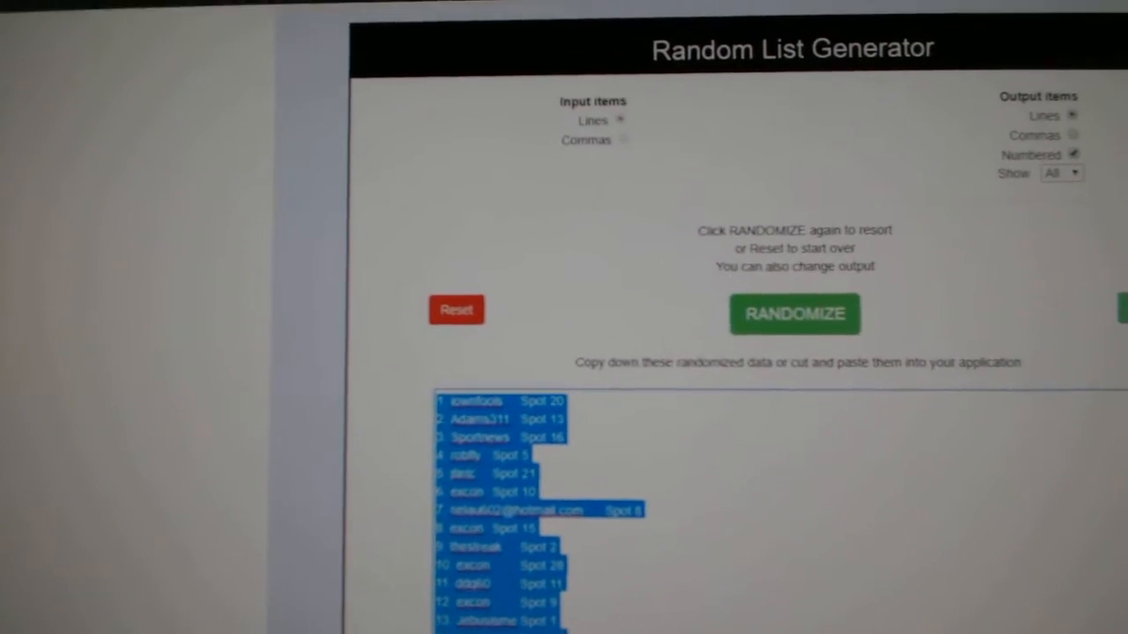
Step: Randomize the 30 hockey team names and select the shuffled list for copying
{"action": "left_click", "coordinate": [794, 314]}
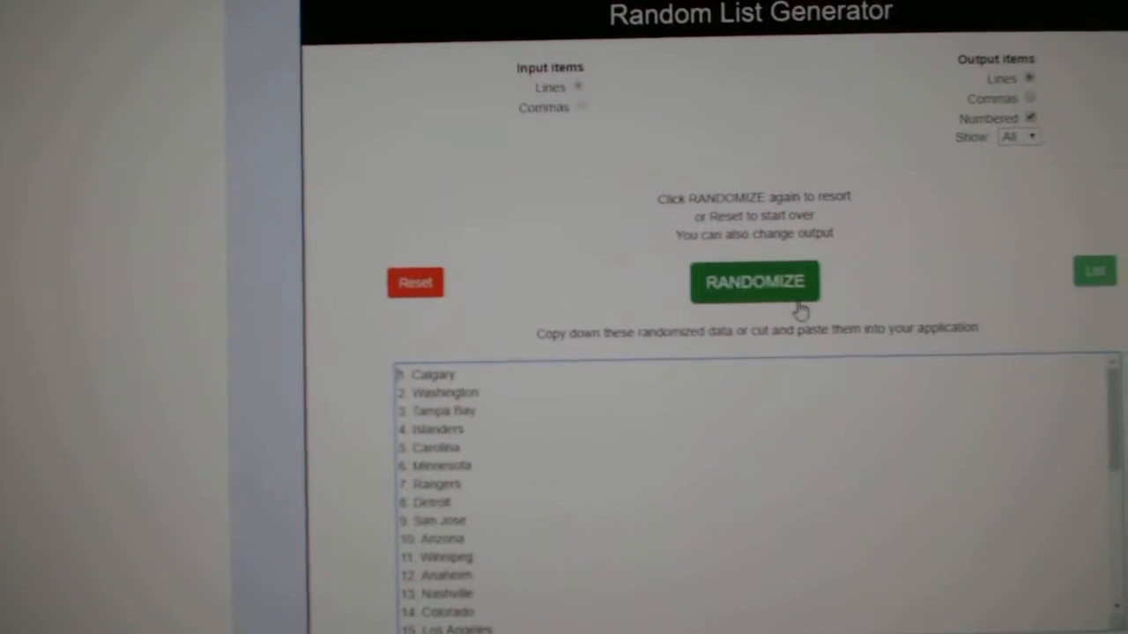
{"action": "left_click", "coordinate": [754, 282]}
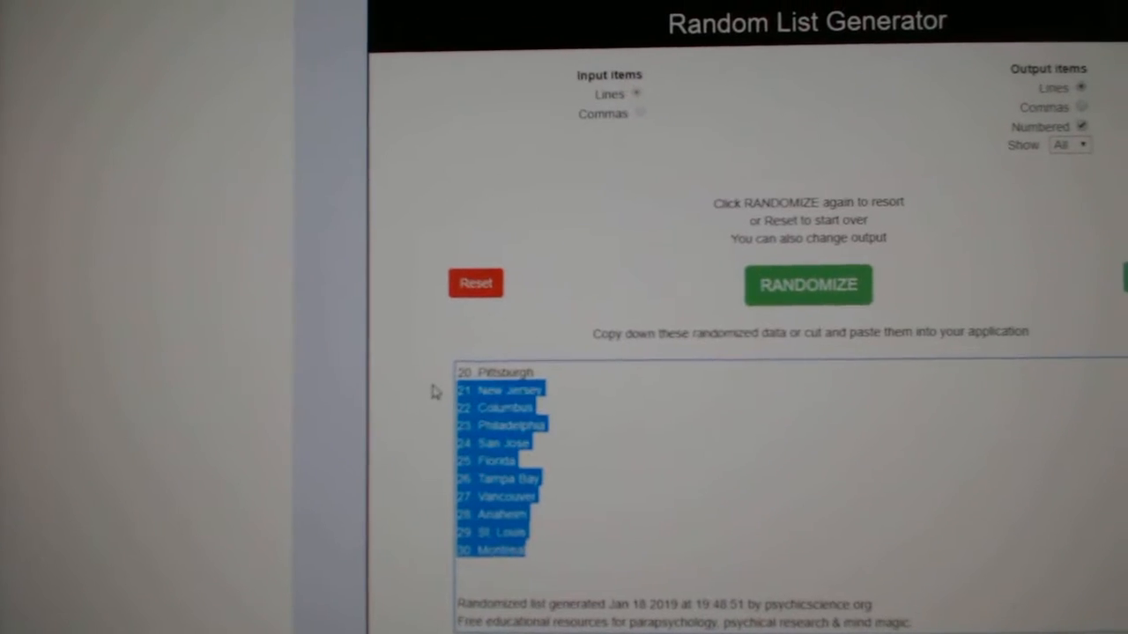
{"action": "left_click", "coordinate": [807, 285]}
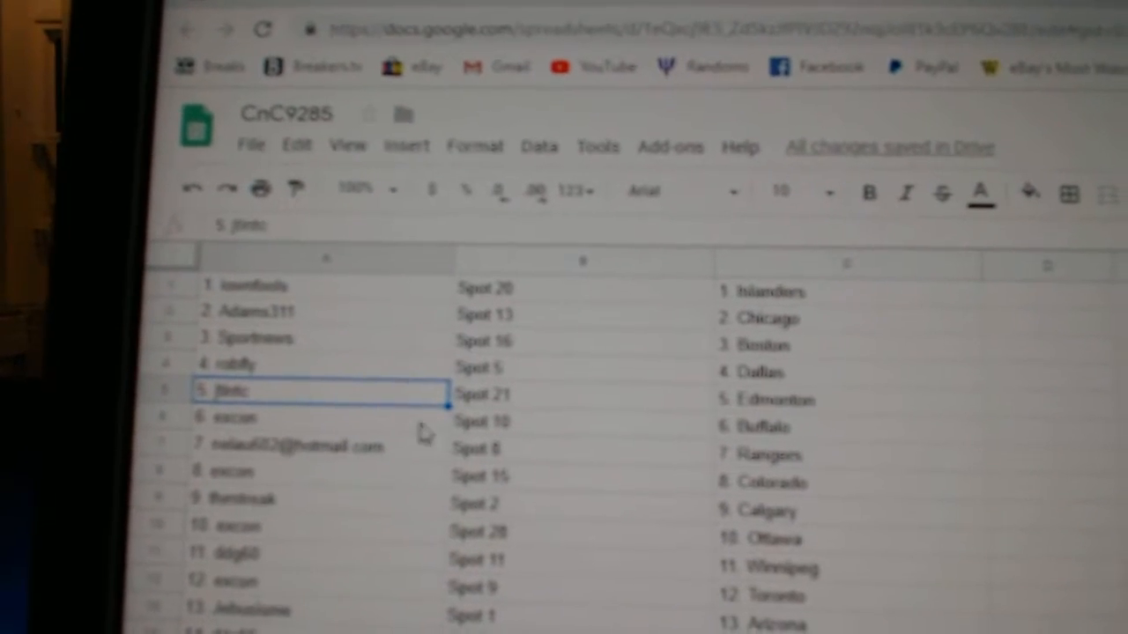
{"action": "left_click", "coordinate": [291, 445]}
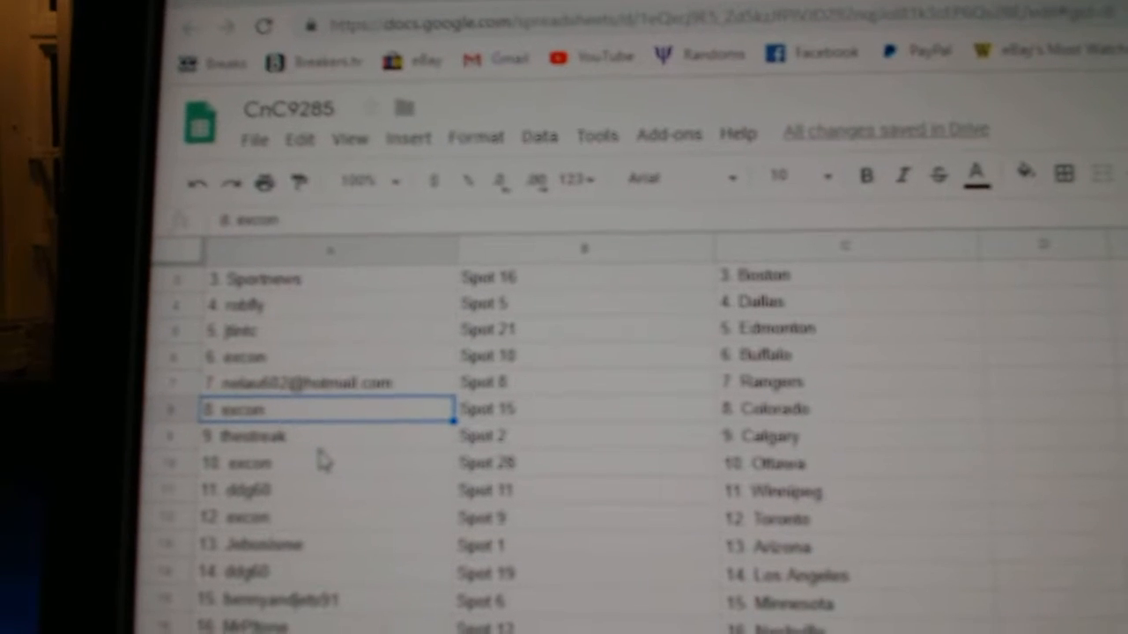
{"action": "left_click", "coordinate": [255, 457]}
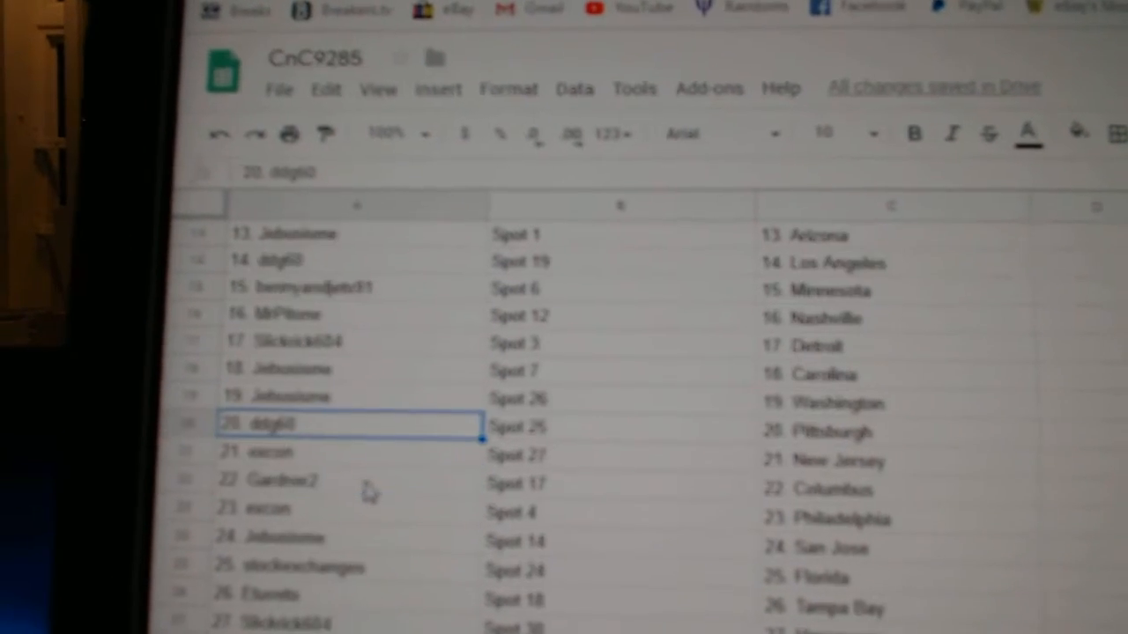
{"action": "left_click", "coordinate": [282, 478]}
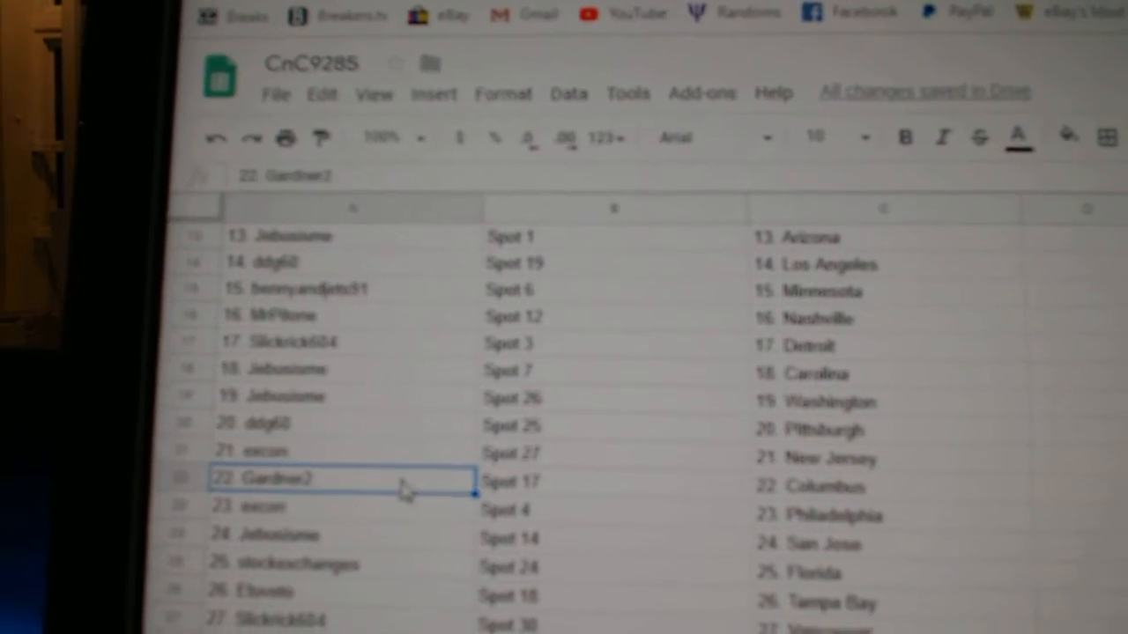
{"action": "left_click", "coordinate": [265, 493]}
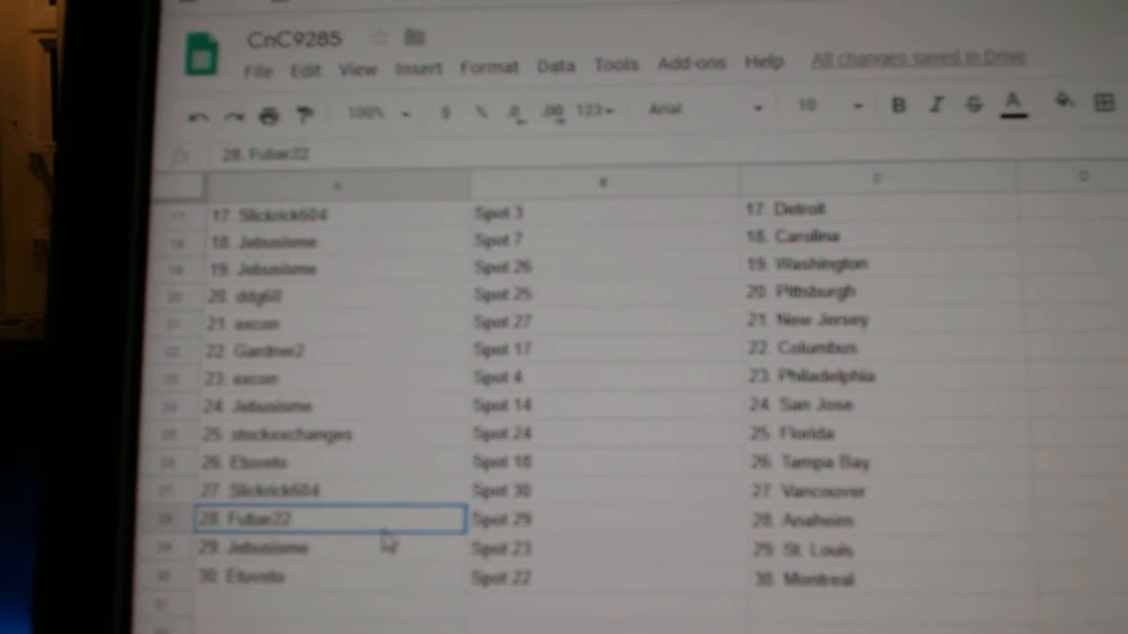
{"action": "left_click", "coordinate": [326, 498]}
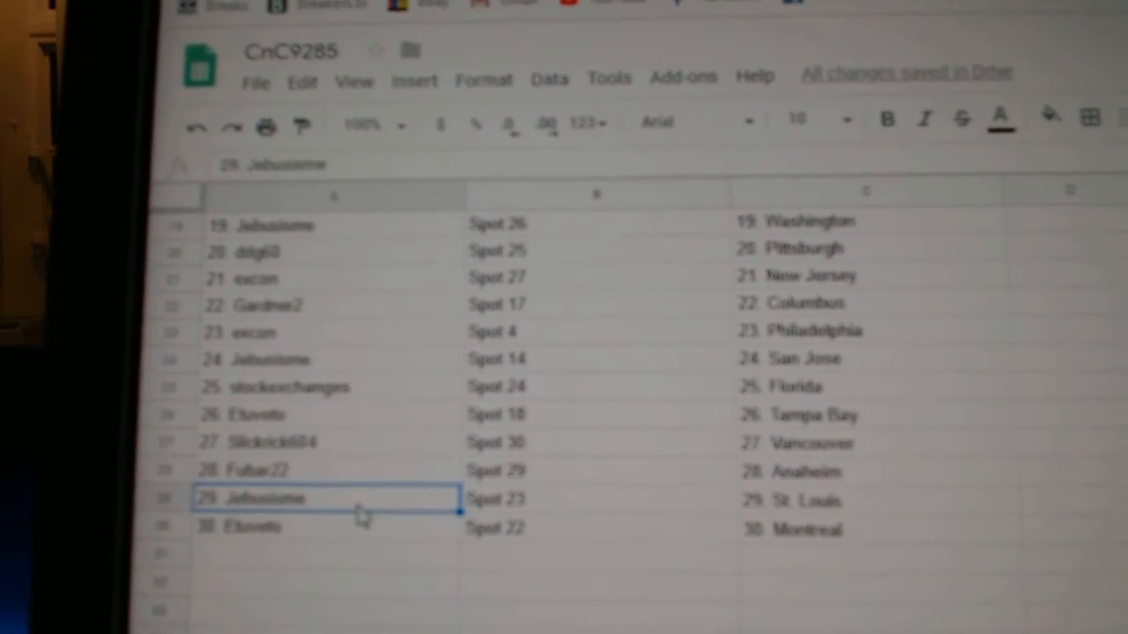